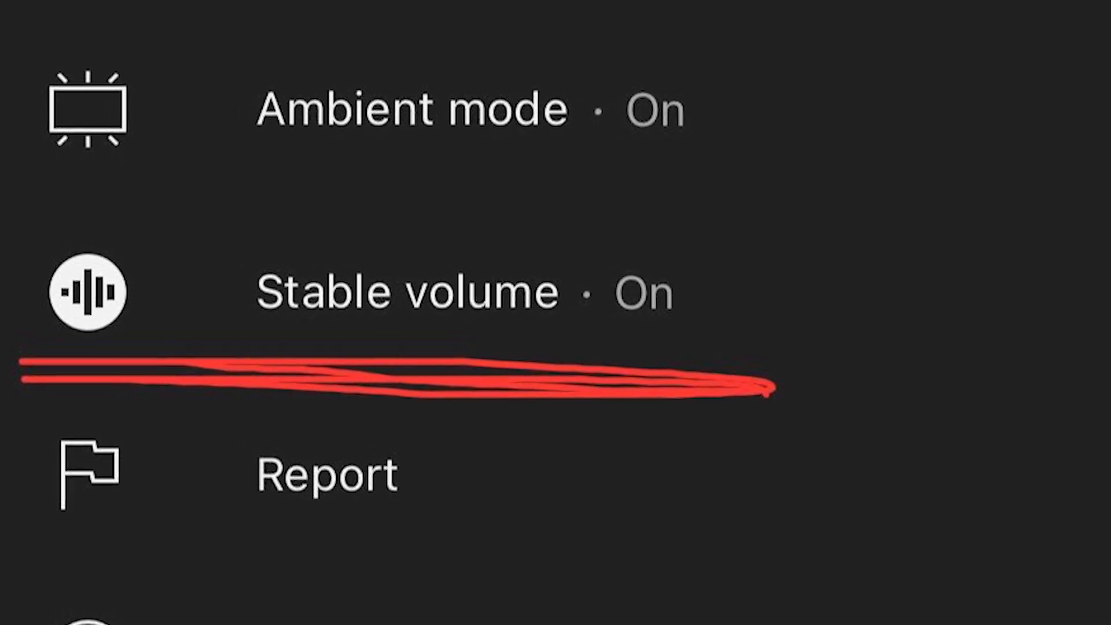
scroll(down, 3)
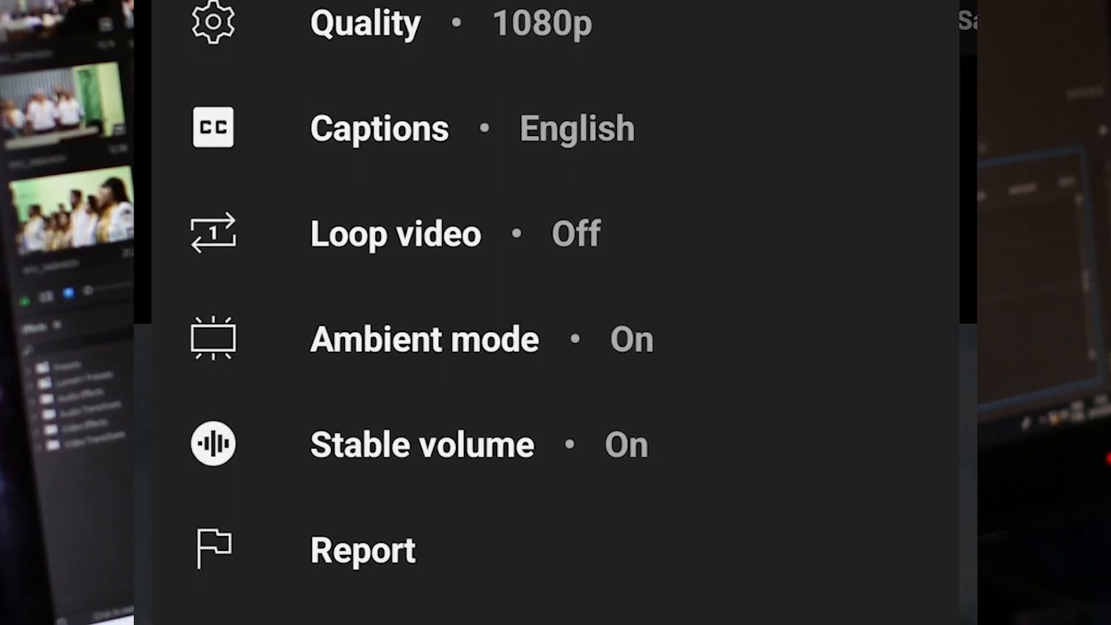
scroll(down, 3)
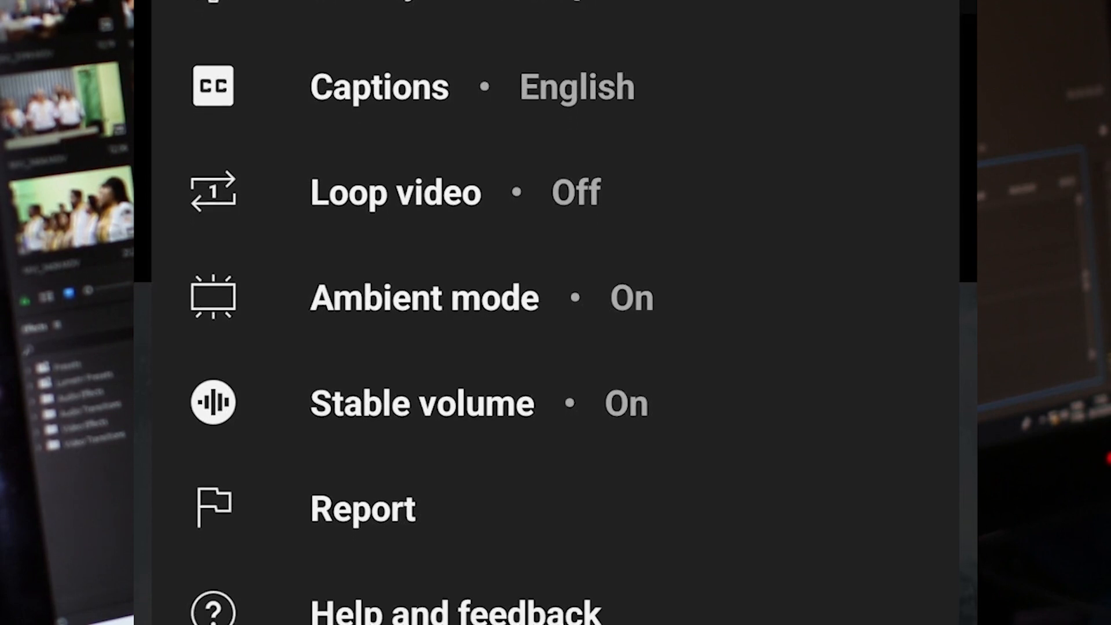